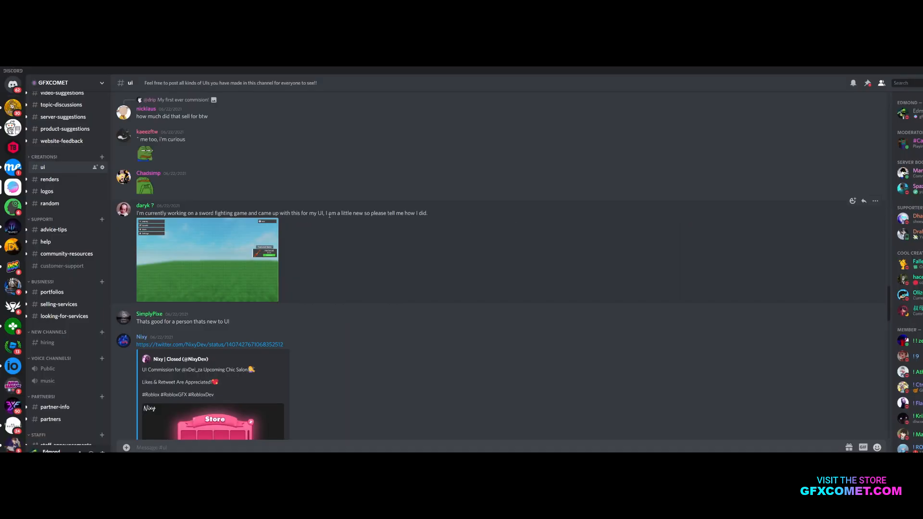
- Enlarge the sword game UI screenshot in Discord and browse the other posted mockups
click(206, 259)
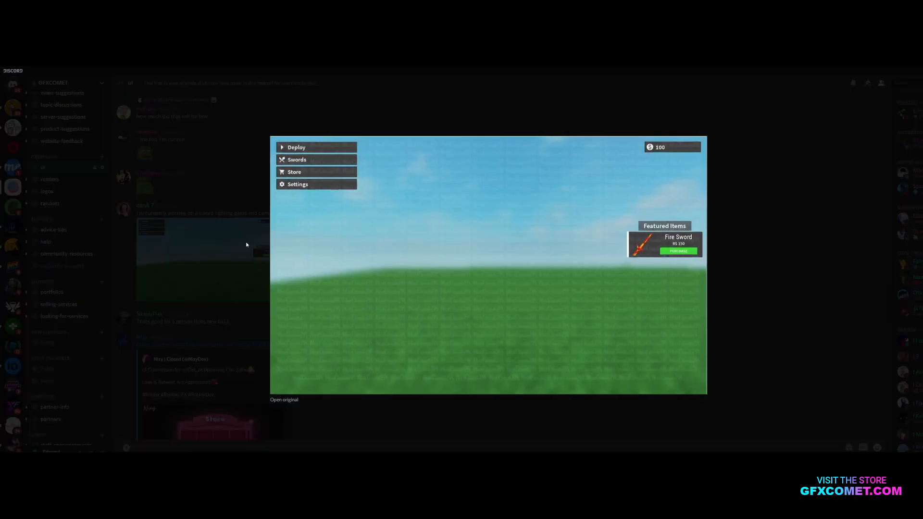
mouse_move(410, 293)
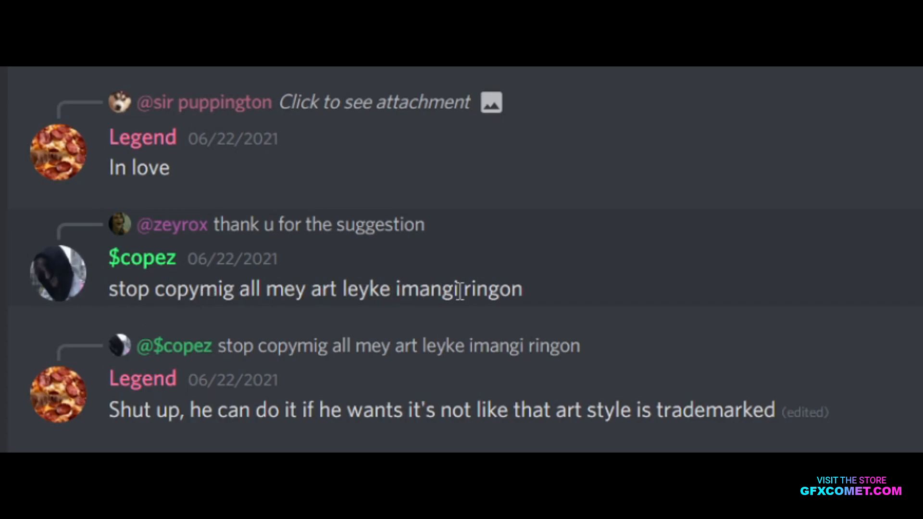
scroll(down, 3)
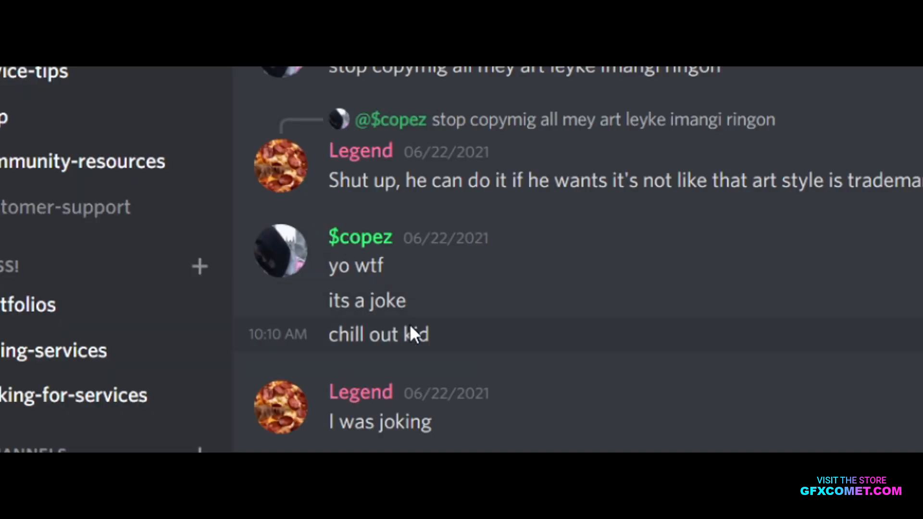
scroll(down, 3)
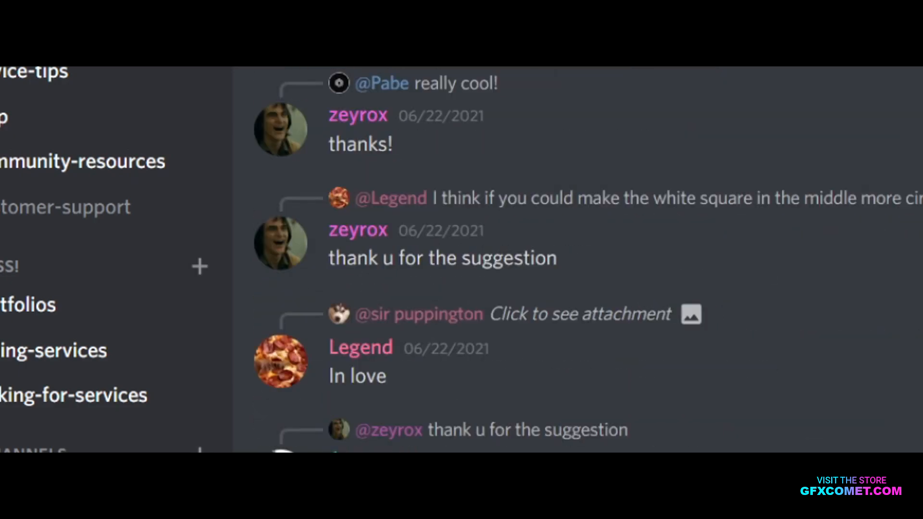
scroll(down, 3)
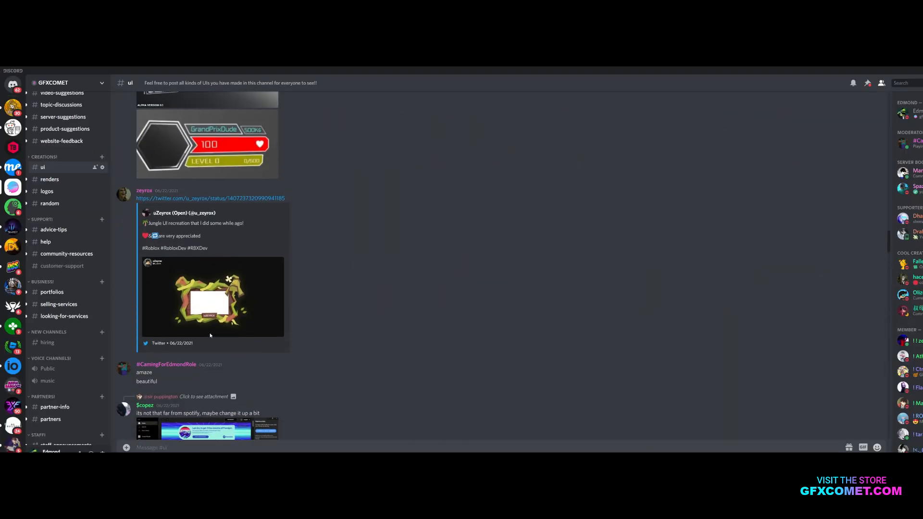
click(213, 296)
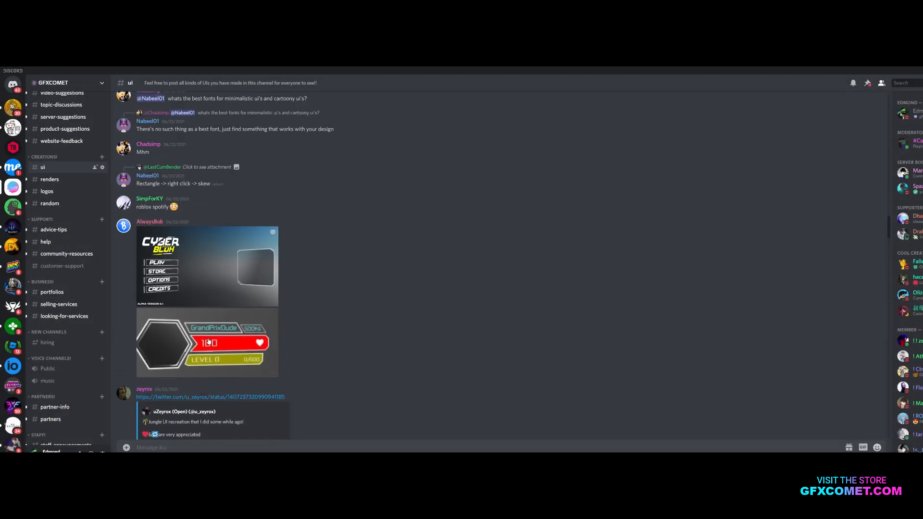
click(206, 267)
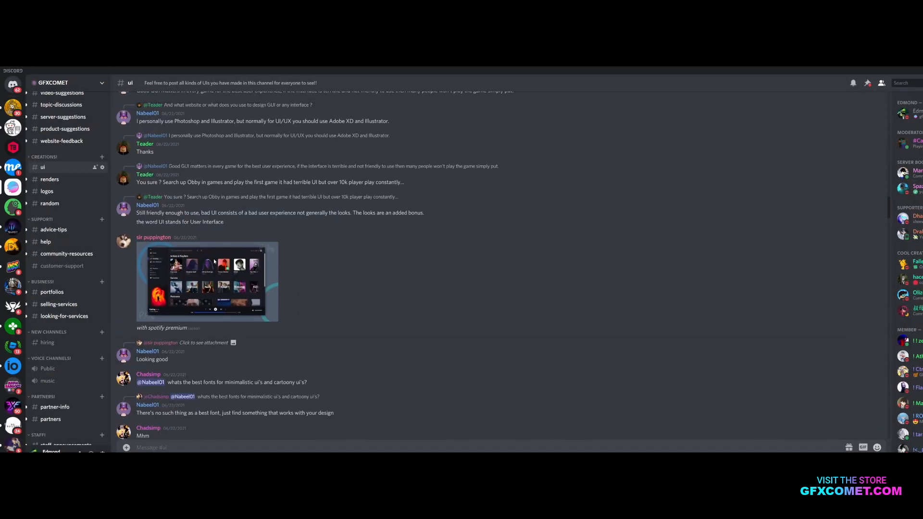
click(208, 281)
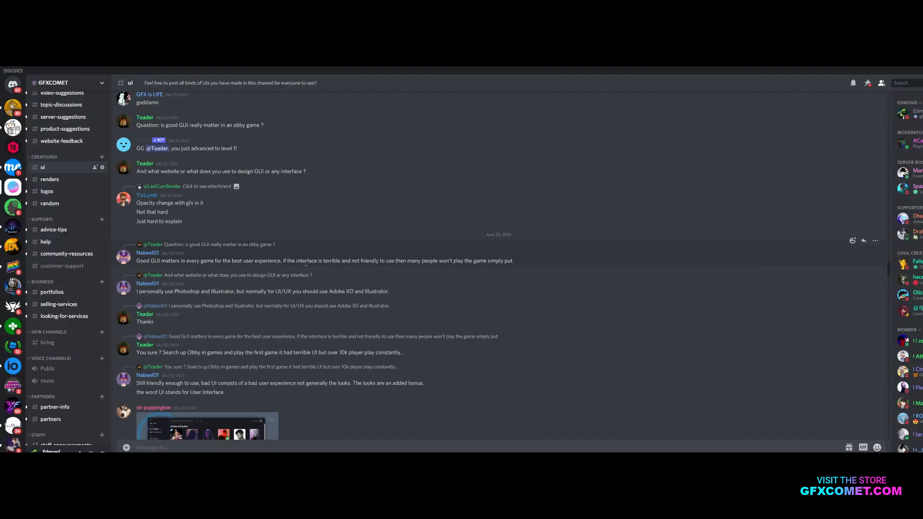
mouse_move(379, 268)
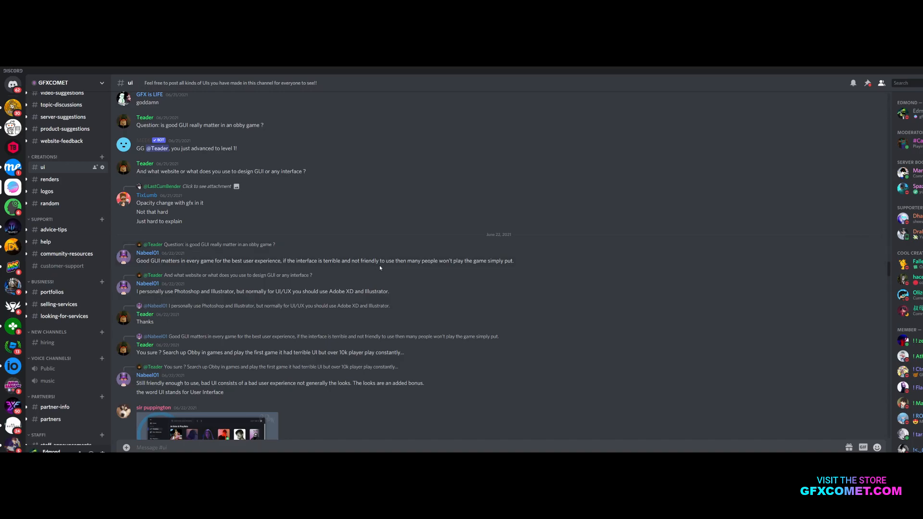
mouse_move(380, 268)
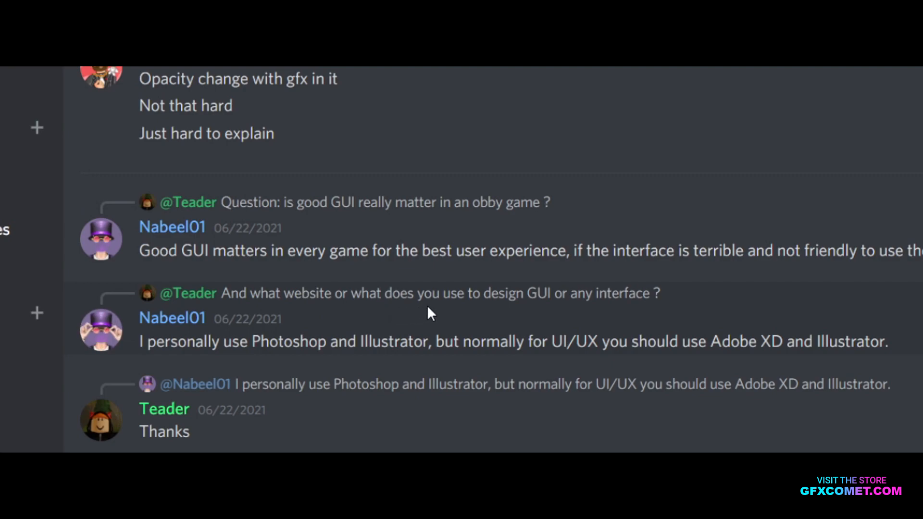
mouse_move(263, 313)
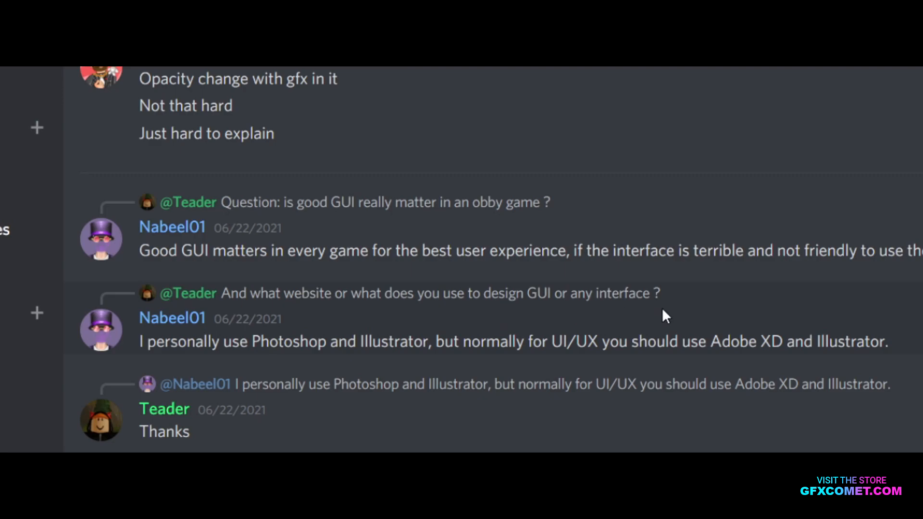
scroll(down, 3)
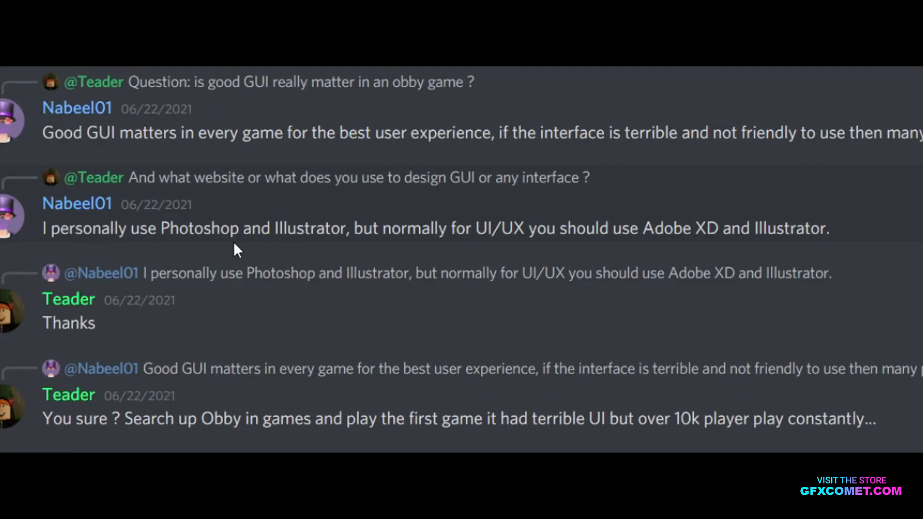
mouse_move(574, 239)
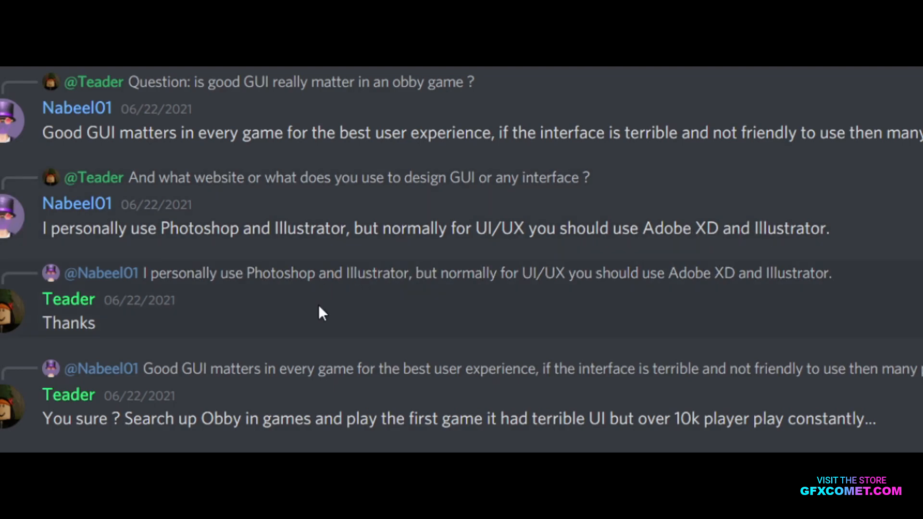
click(197, 260)
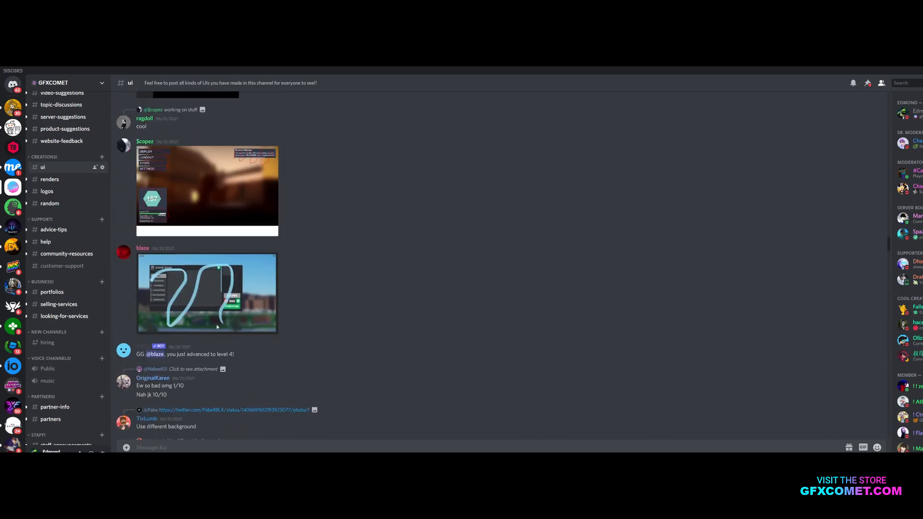
click(207, 293)
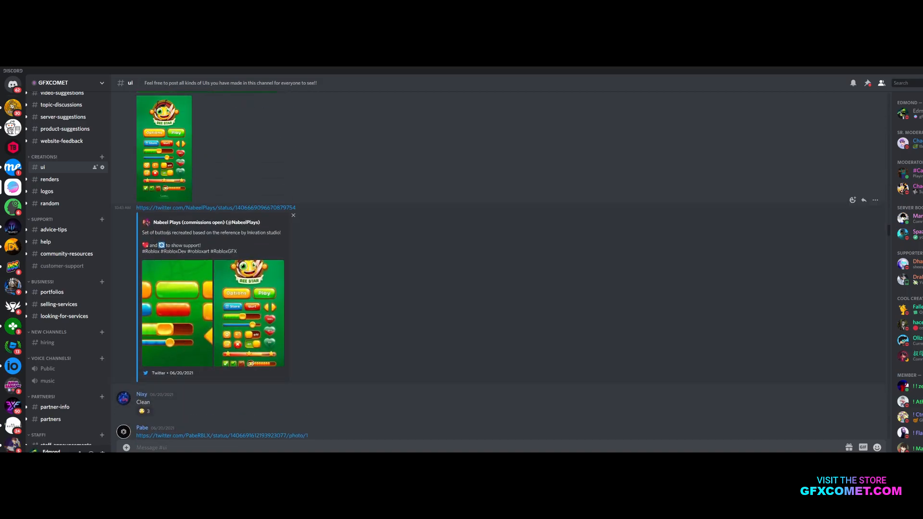
mouse_move(190, 240)
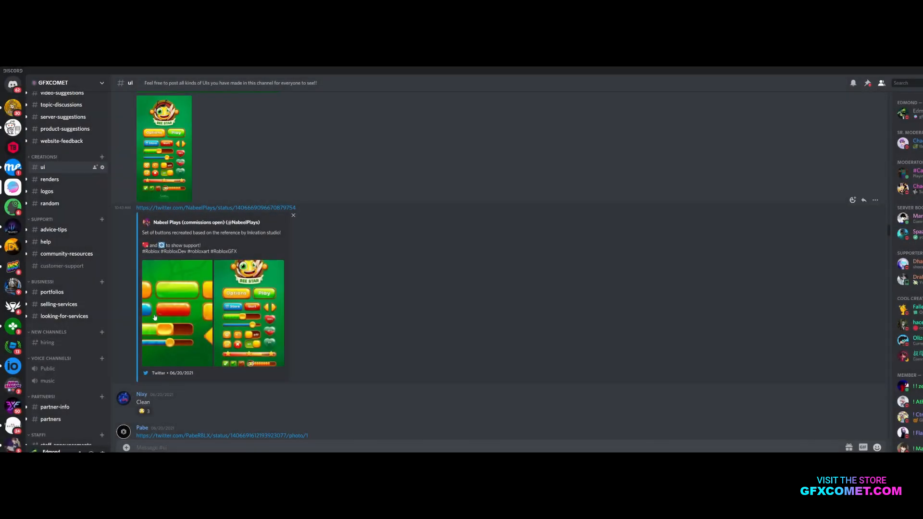
- Scroll down the ui channel to reread the design-software debate
scroll(down, 3)
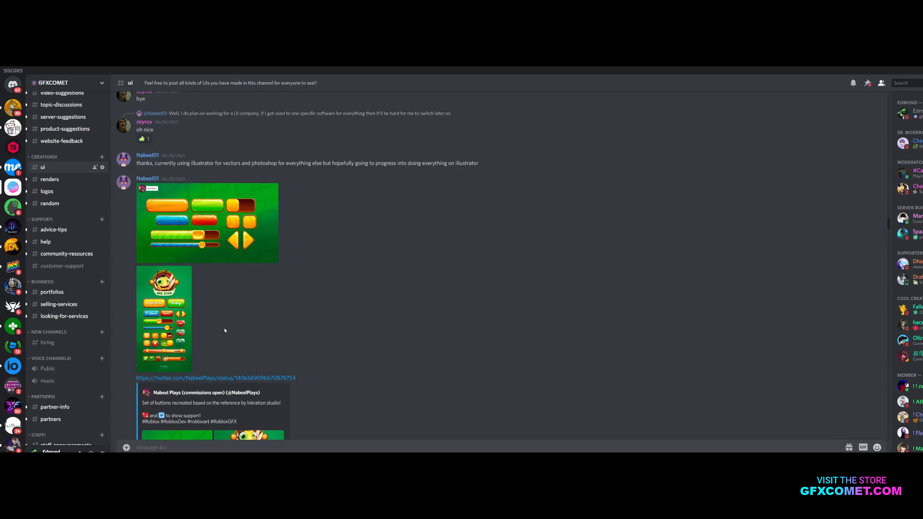
scroll(down, 3)
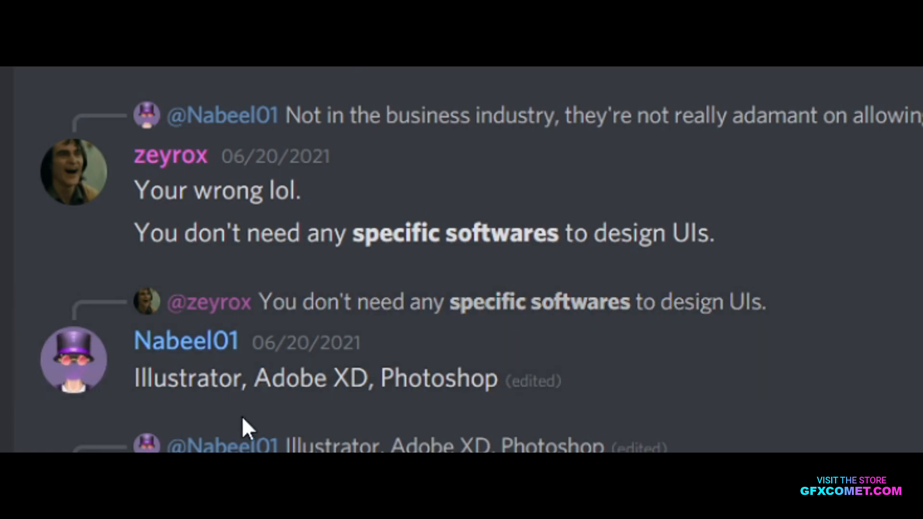
scroll(down, 3)
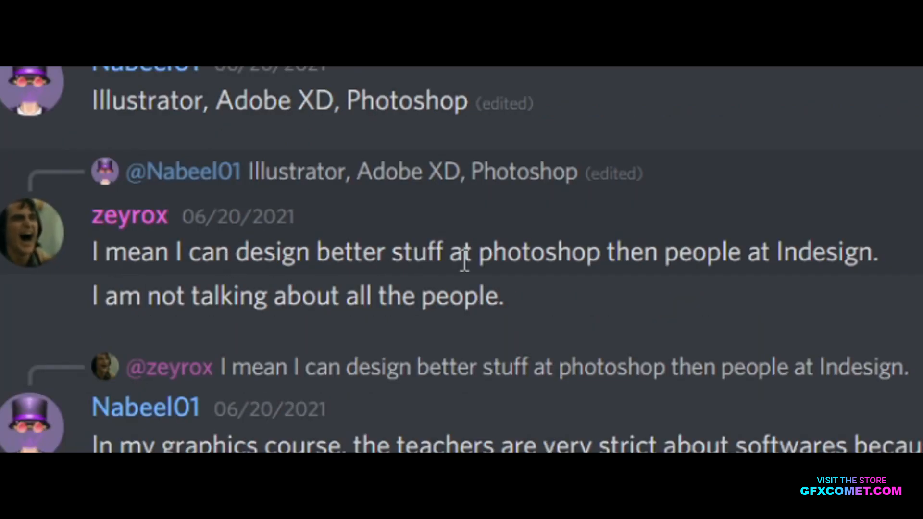
mouse_move(318, 289)
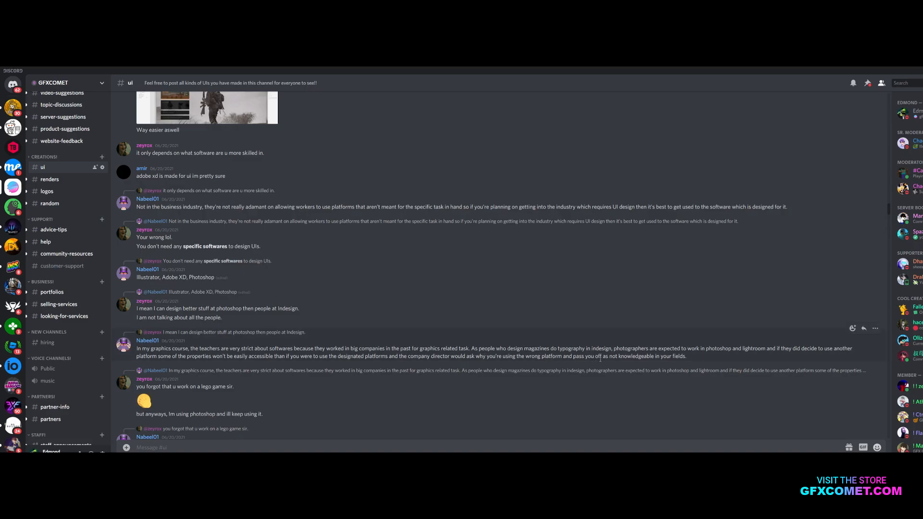
scroll(down, 3)
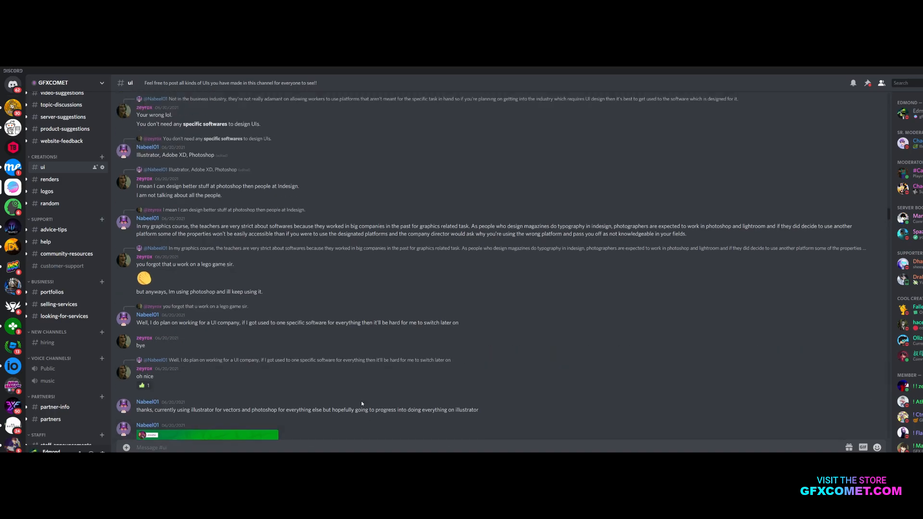
scroll(down, 3)
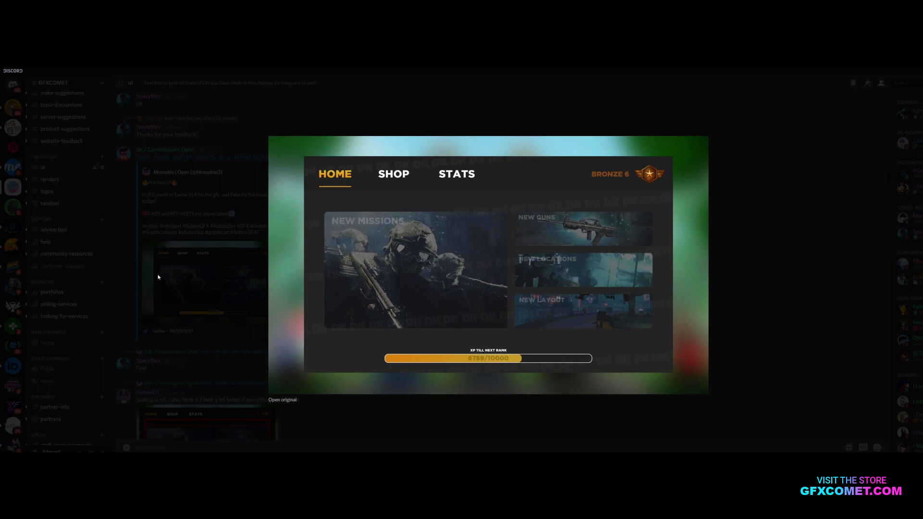
mouse_move(559, 268)
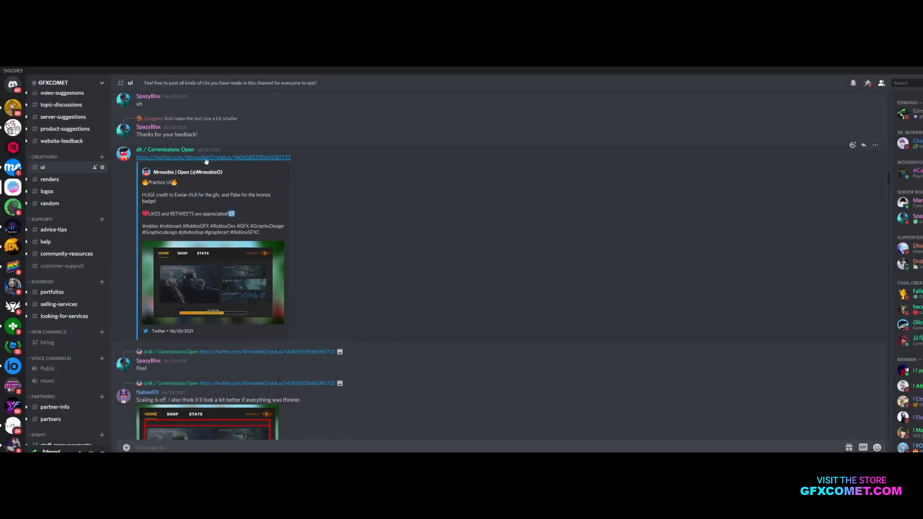
- Bring up the reference mockup in Photoshop and draw a dark rounded rectangle over its content
click(212, 283)
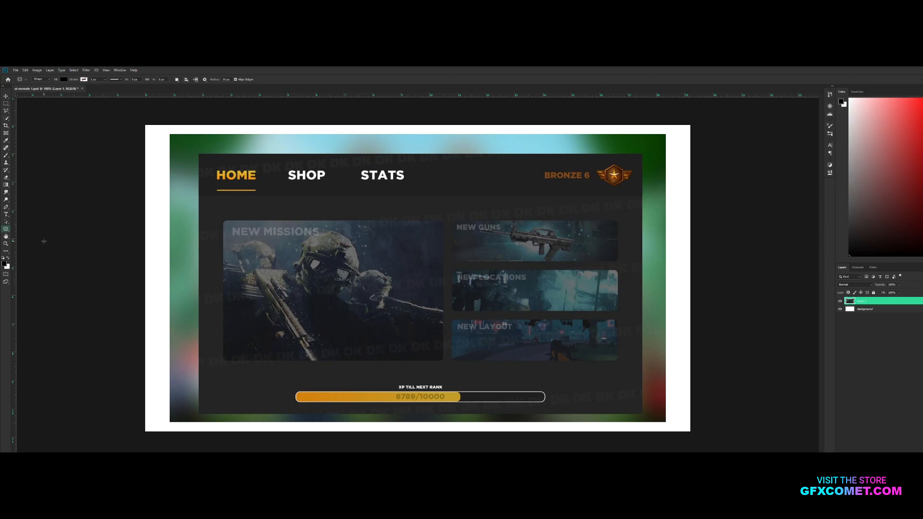
click(224, 78)
text(7)
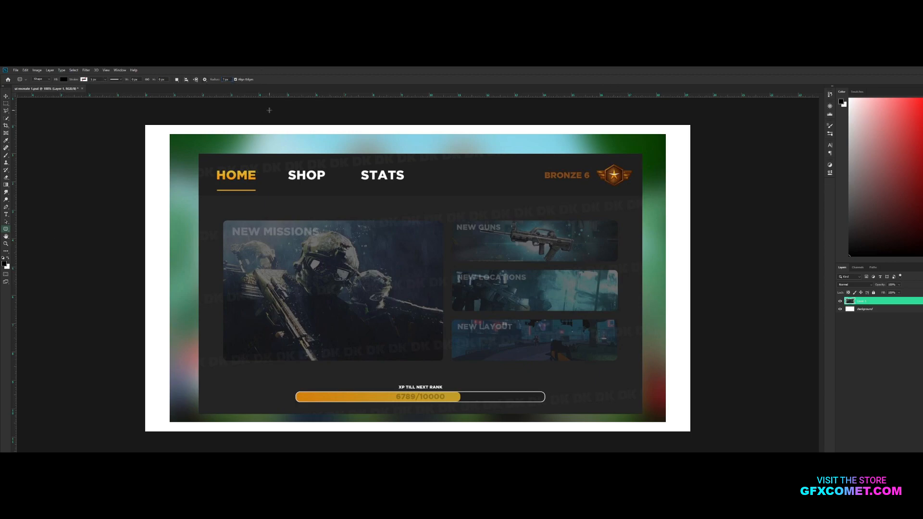
drag(234, 171, 563, 361)
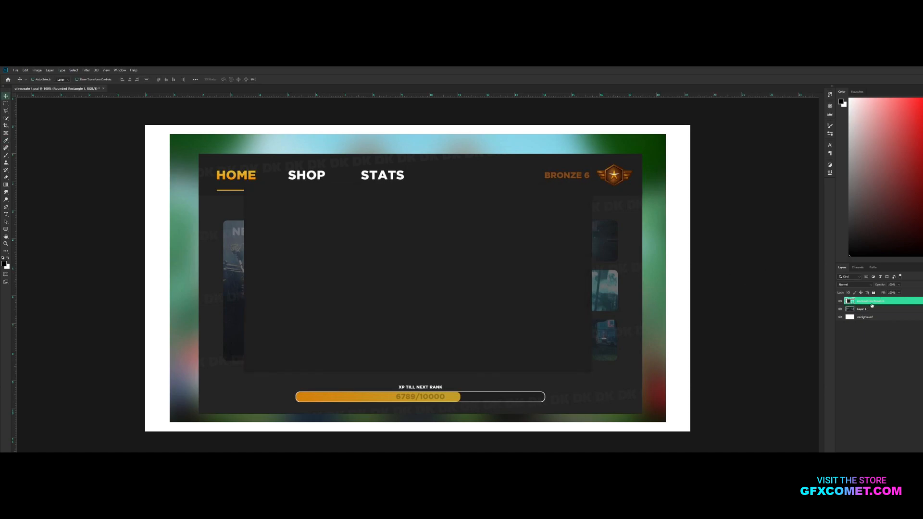
- Add a new artboard and shrink the copied panel rectangle into a thin header strip
click(863, 309)
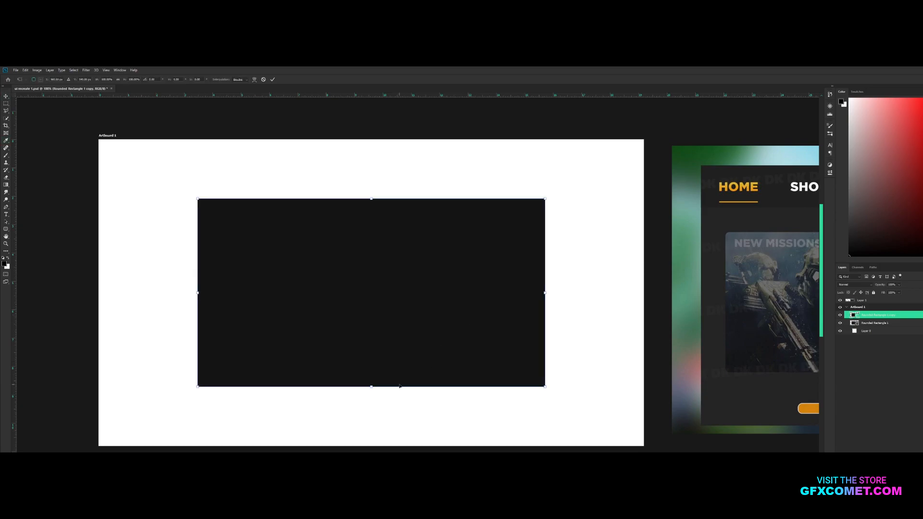
drag(370, 199, 370, 225)
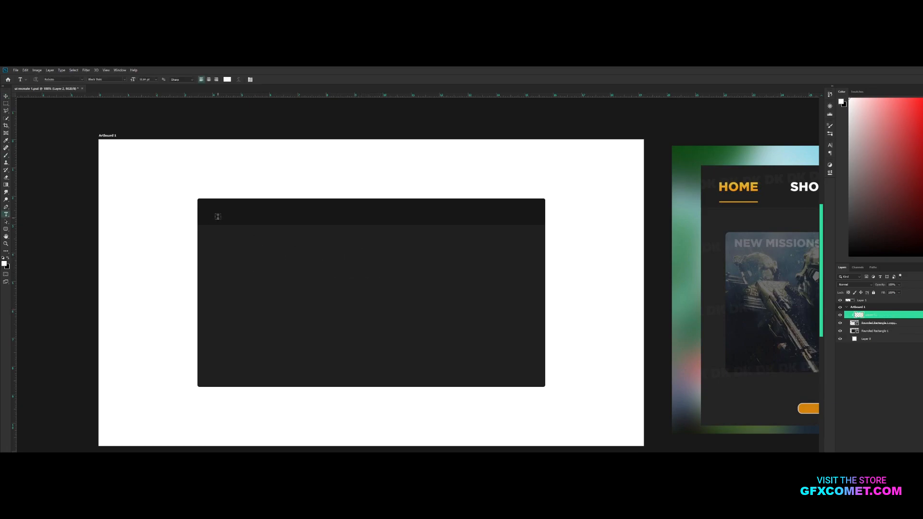
- Type the HOME label into the header strip
text(HOME)
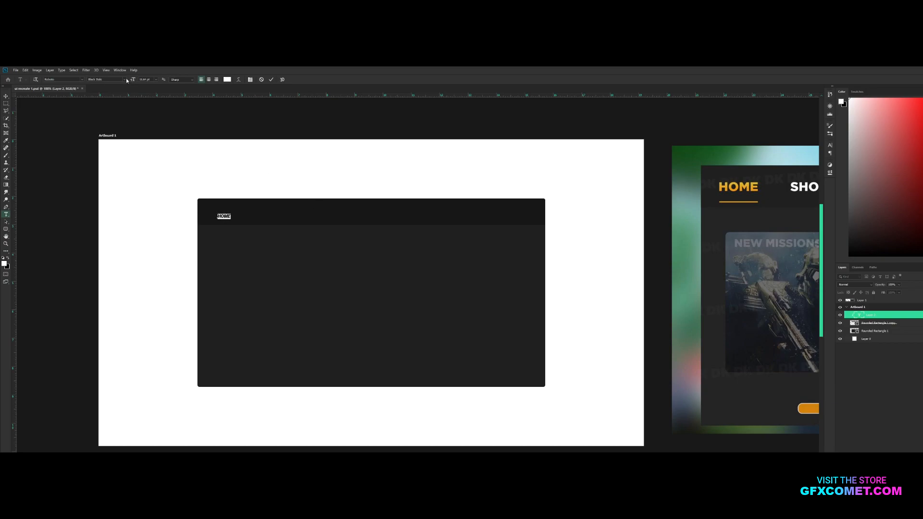
mouse_move(105, 133)
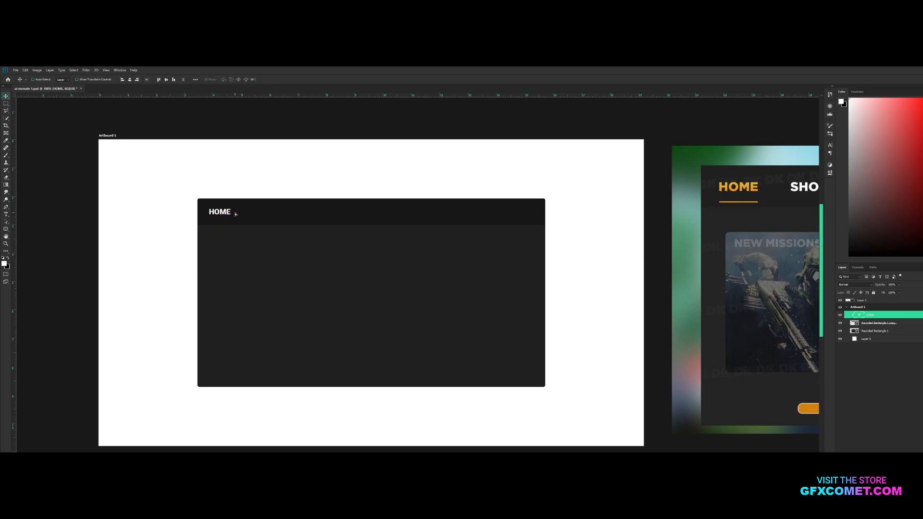
mouse_move(248, 214)
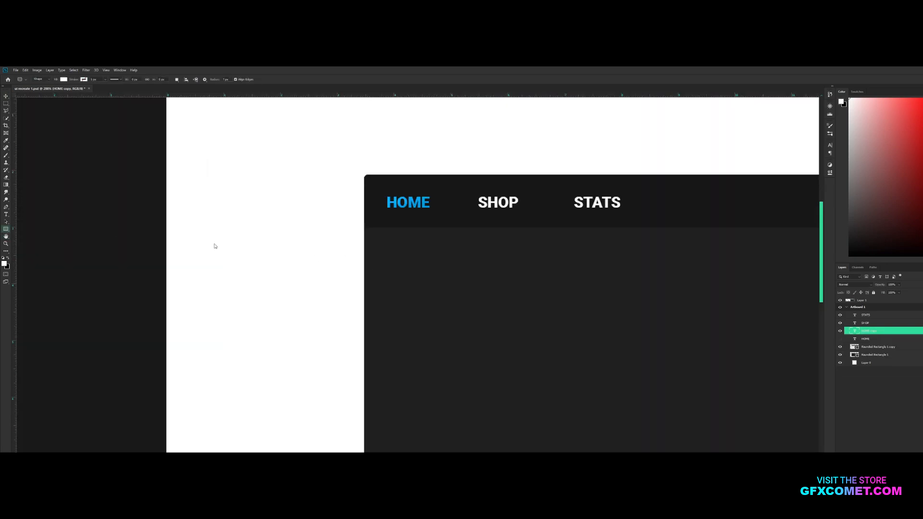
- Draw the underline bar beneath HOME
drag(381, 220, 428, 221)
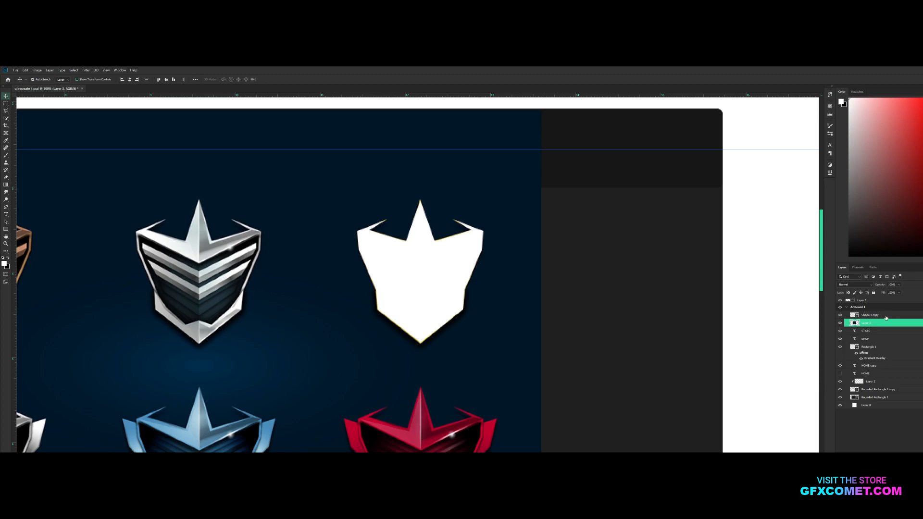
- Scale down the gold shield badge and move it to the header's right end
click(871, 315)
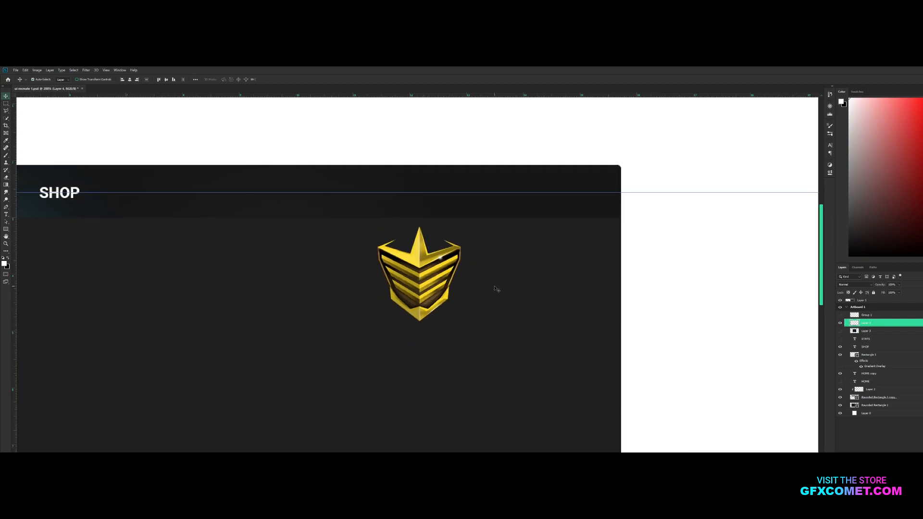
drag(418, 274, 527, 170)
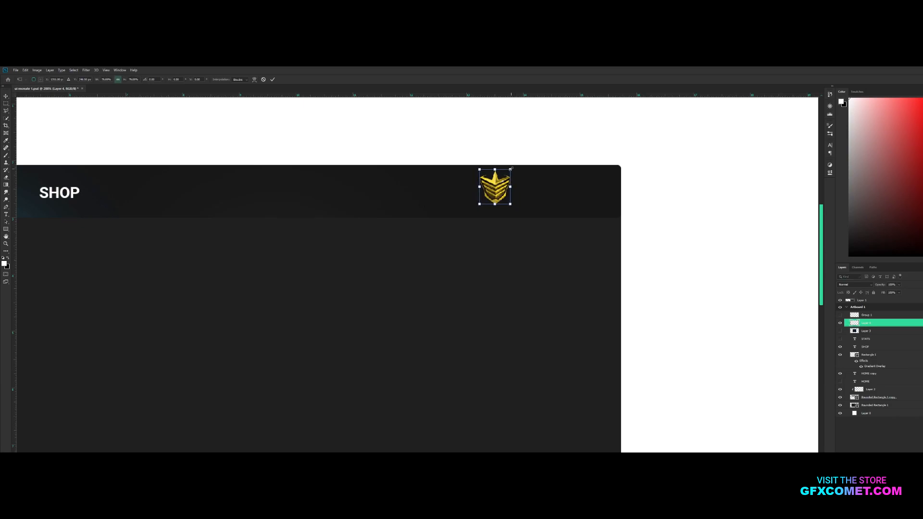
drag(494, 187, 576, 192)
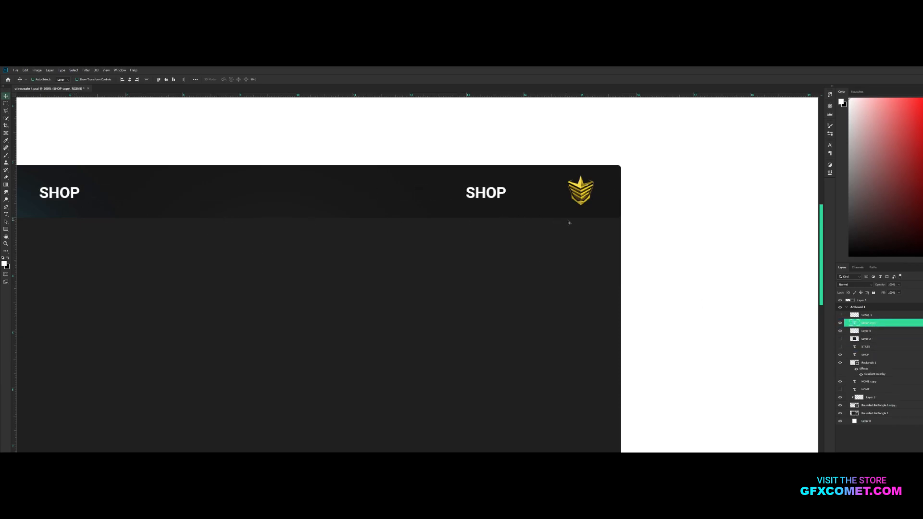
- Retype the copied label as GOLD 3 and paint a soft gold glow on a new layer
text(GOLD 3)
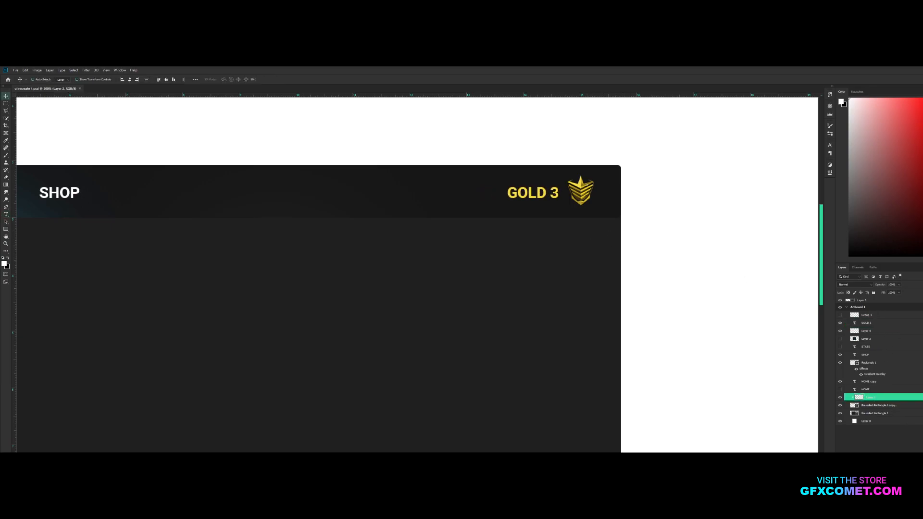
click(5, 148)
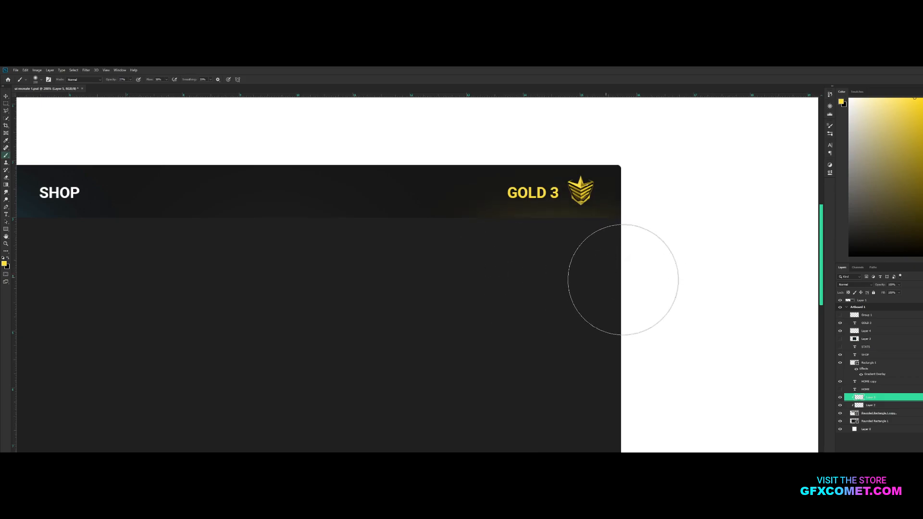
click(5, 97)
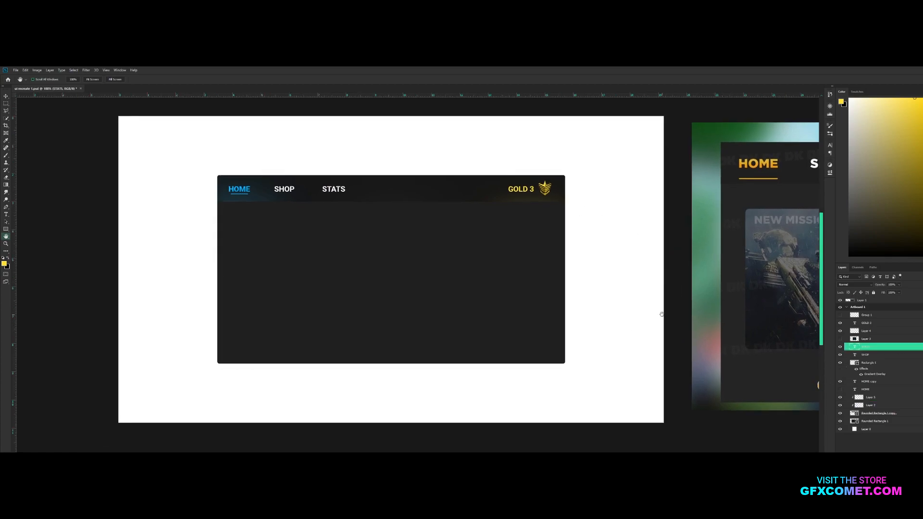
mouse_move(661, 314)
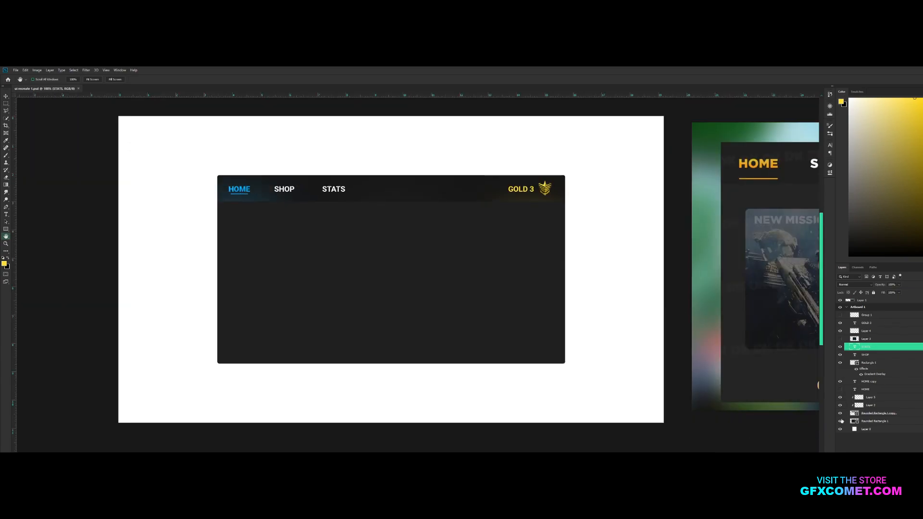
- Lay out the weapon render card, three stacked side cards and the blue XP bar
click(874, 421)
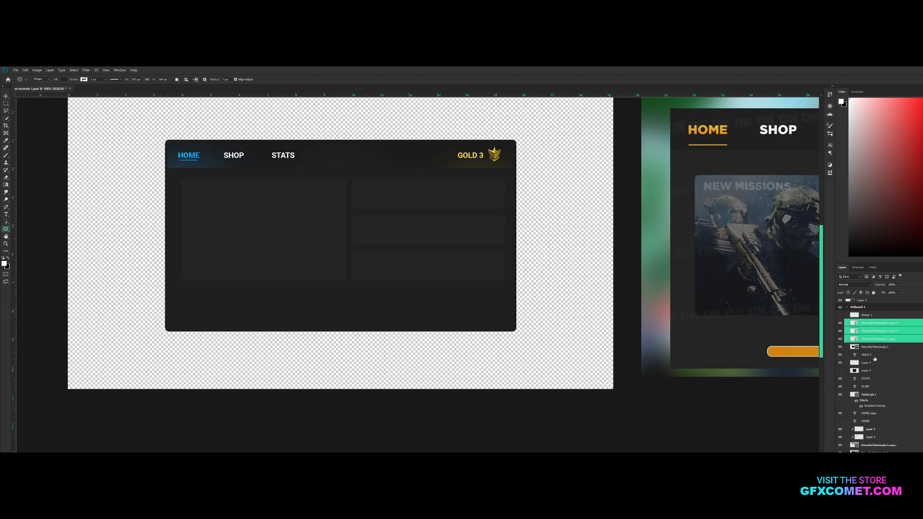
click(877, 323)
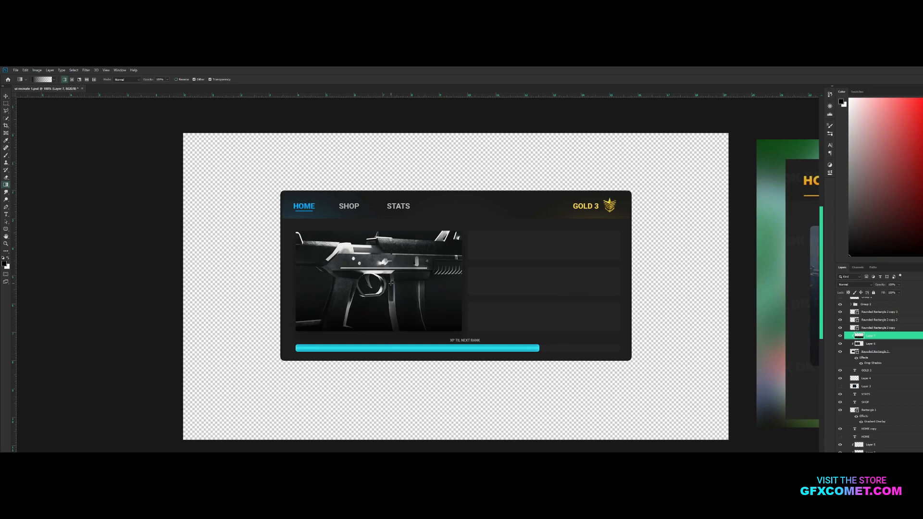
- Caption the weapon card 'NEW WEAPONS' with an arrow and group the layers
click(5, 214)
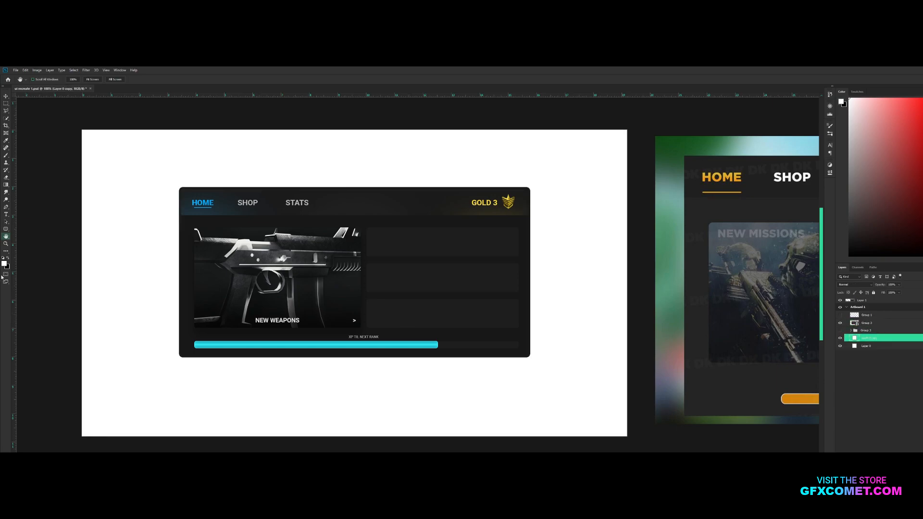
click(5, 139)
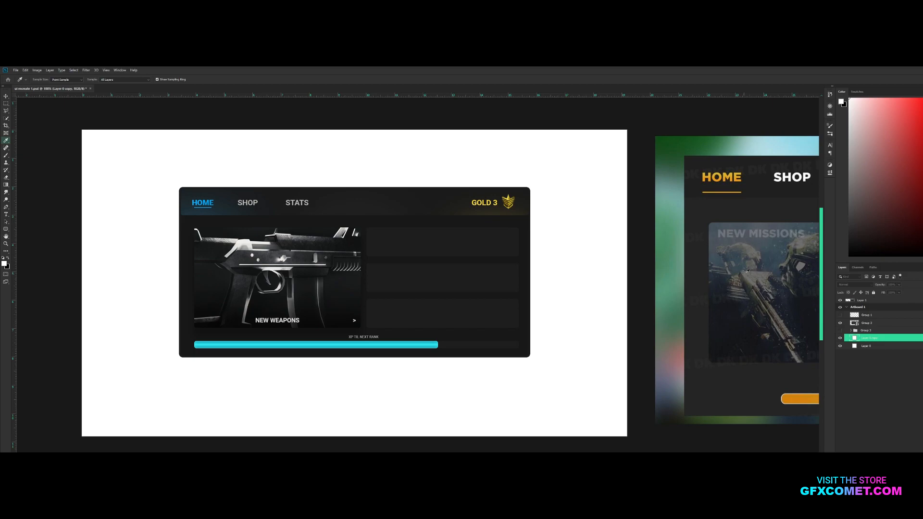